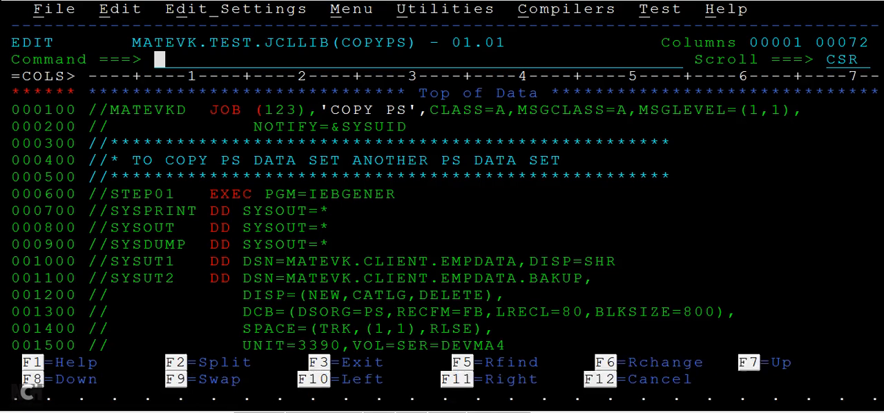
Step: List the MATEVK.CLIENT.* data sets, browse EMPDATA, and request deletion of EMPDATA.BAKUP
{"action": "type", "text": "co"}
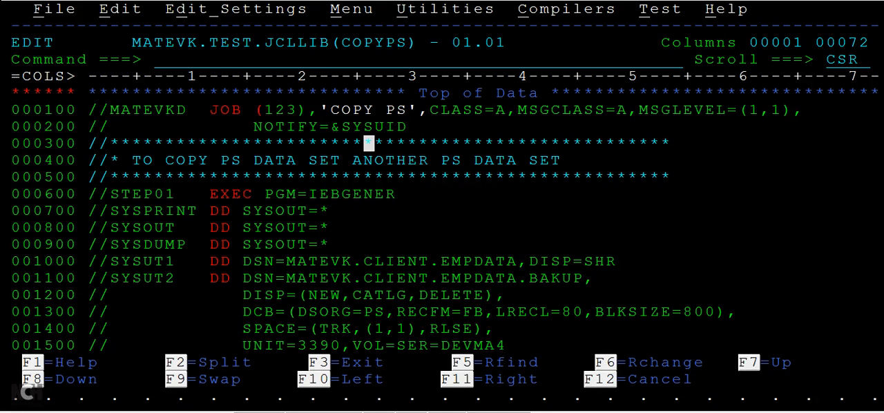
{"action": "mouse_move", "coordinate": [368, 194]}
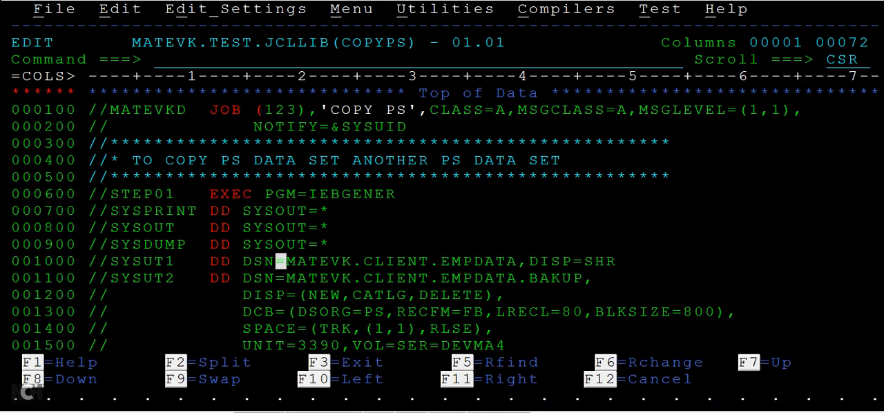
{"action": "double_click", "coordinate": [380, 261]}
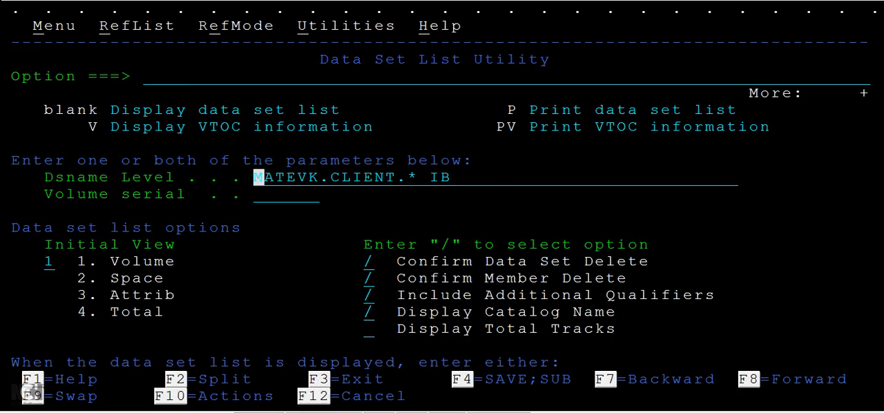
{"action": "key", "text": "Enter"}
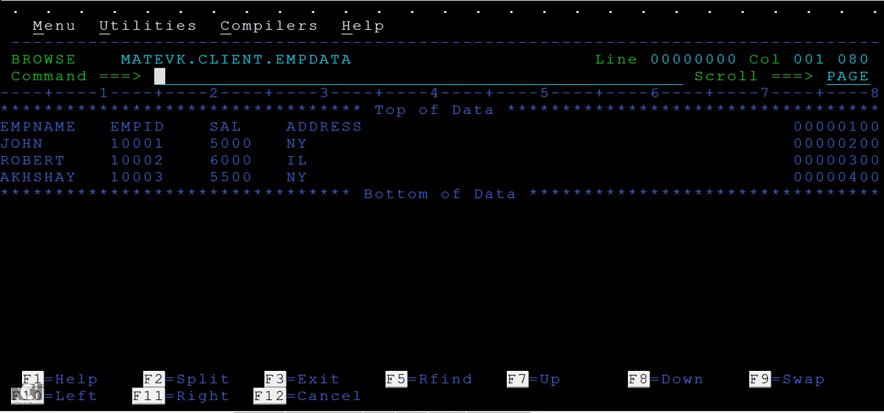
{"action": "key", "text": "f3"}
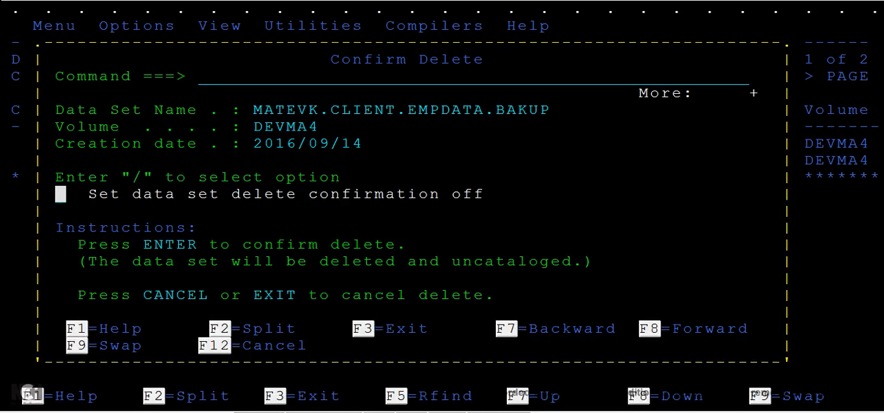
Step: Confirm deleting MATEVK.CLIENT.EMPDATA.BAKUP and refresh the list so only EMPDATA remains
{"action": "key", "text": "Enter"}
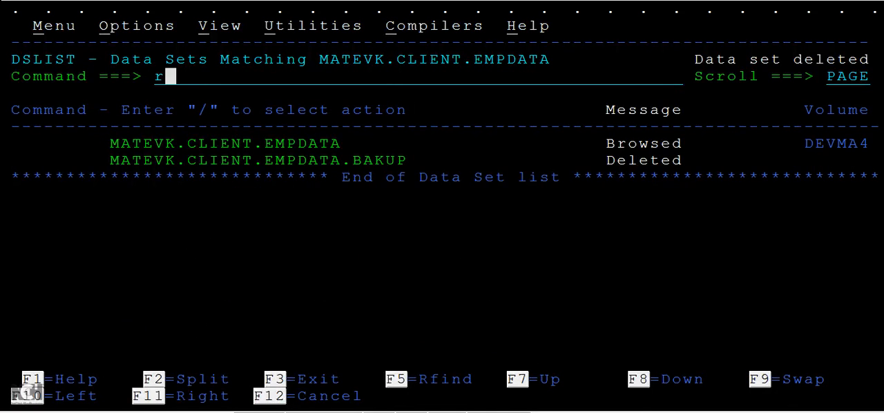
{"action": "key", "text": "Enter"}
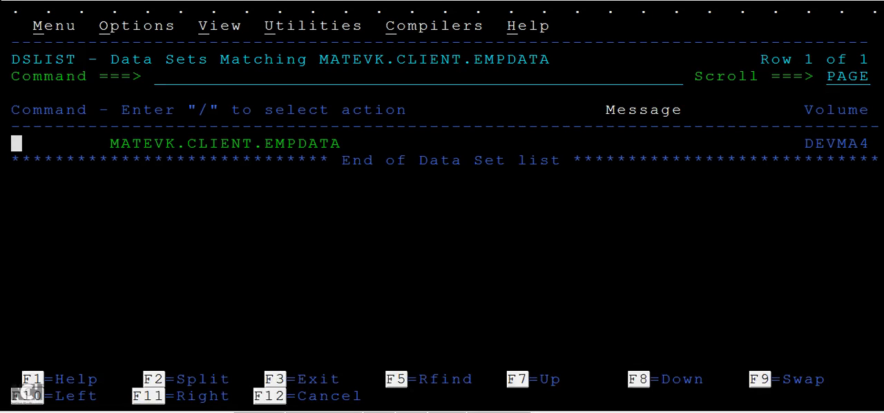
Step: Leave DSLIST back to the MATEVK.TEST.JCLLIB(COPYPS) edit session
{"action": "type", "text": "s"}
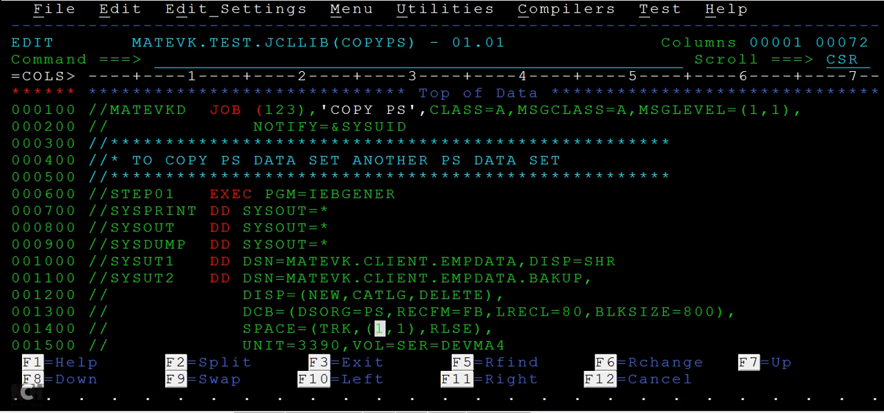
Step: Submit the COPYPS IEBGENER job with SUB for execution
{"action": "scroll", "scroll_direction": "down", "scroll_amount": 3}
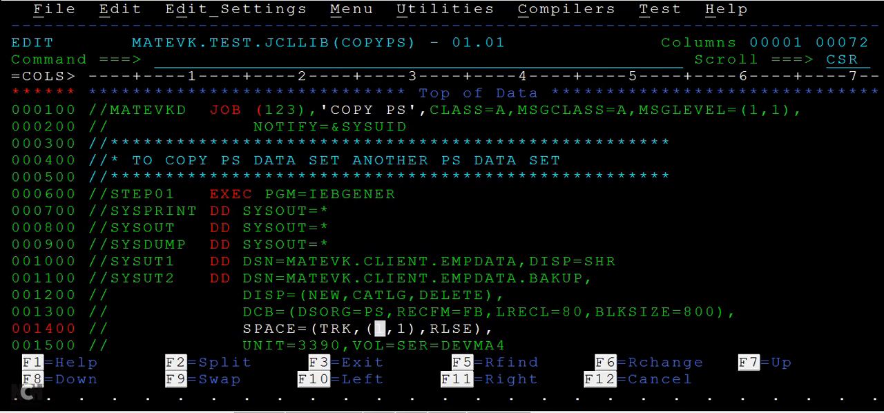
{"action": "type", "text": "su"}
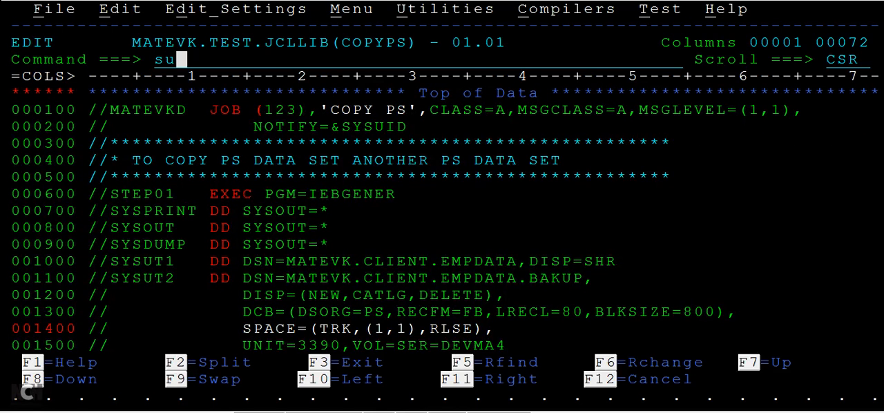
{"action": "key", "text": "Enter"}
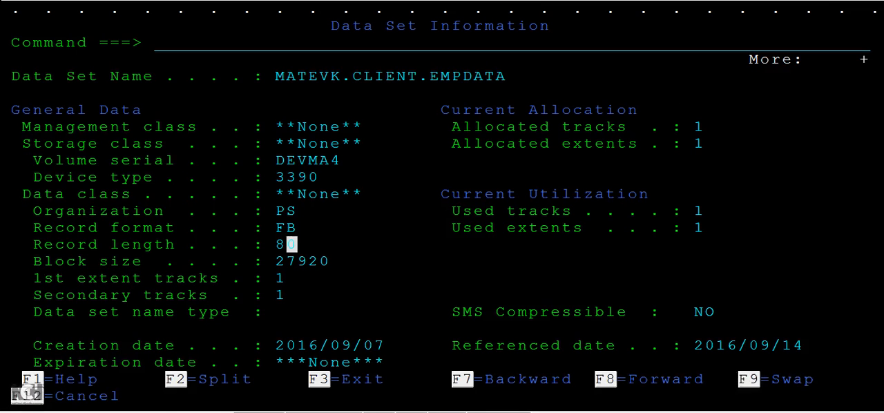
Step: List data sets matching MATEVK.CLIENT.EMPDATA via 3.4 and request info on the new EMPDATA.BAKUP
{"action": "key", "text": "f3"}
{"action": "type", "text": "3.4"}
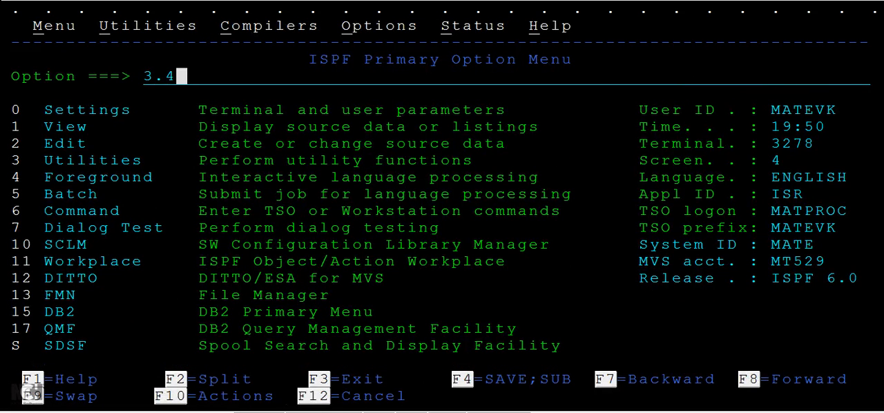
{"action": "key", "text": "Enter"}
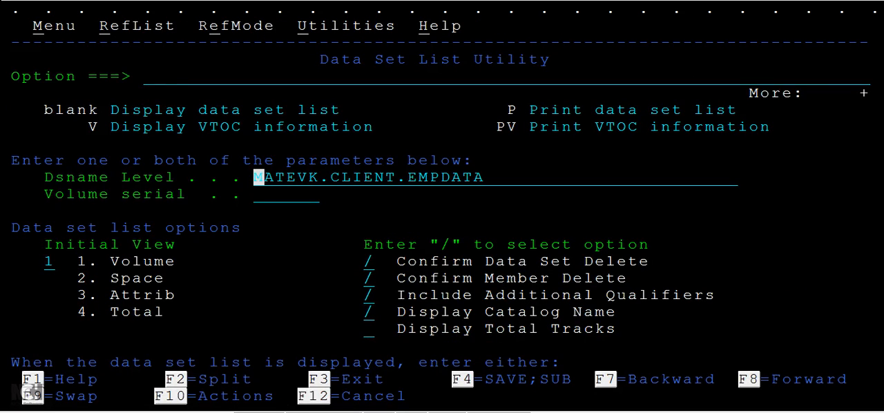
{"action": "key", "text": "Enter"}
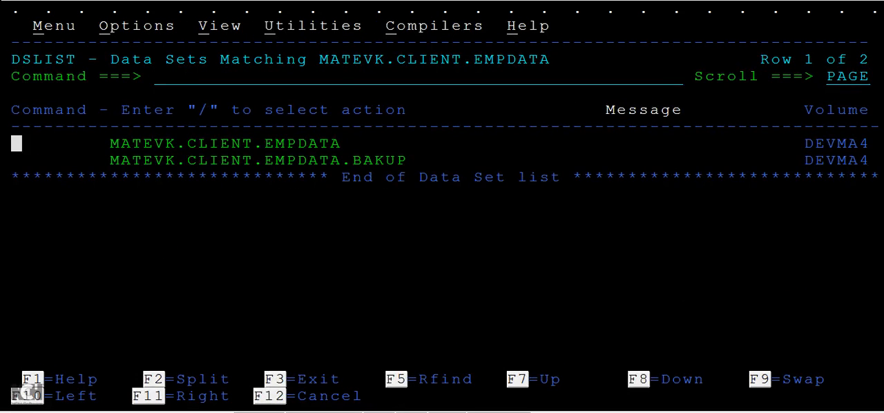
{"action": "type", "text": "I"}
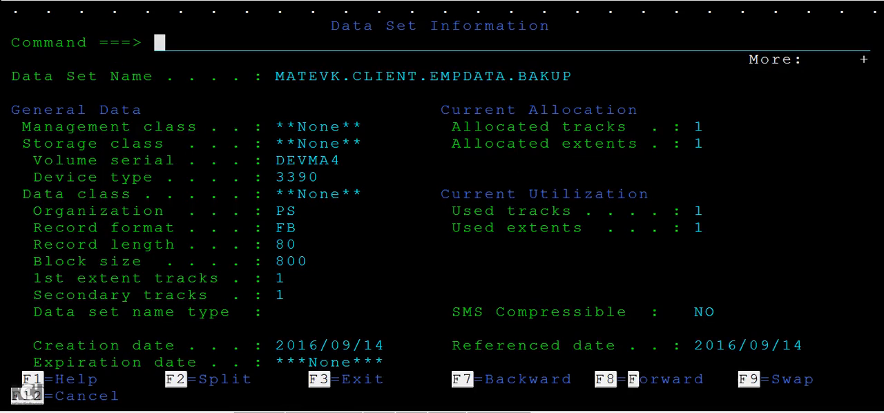
Step: Browse EMPDATA.BAKUP and then the original EMPDATA to compare their four employee records
{"action": "key", "text": "f3"}
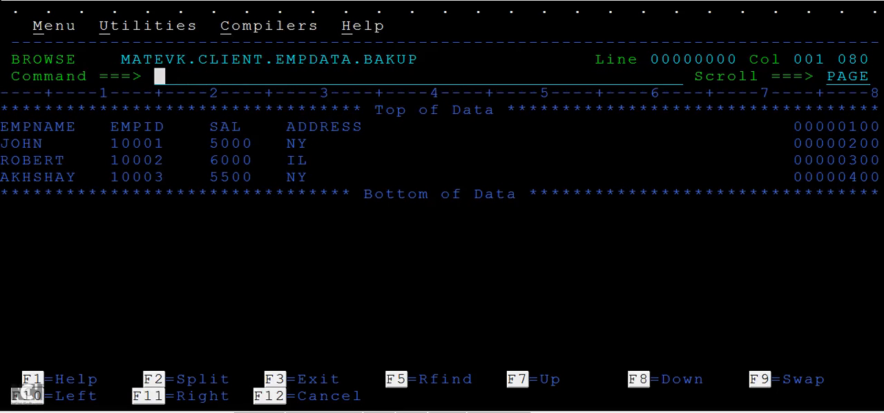
{"action": "key", "text": "f3"}
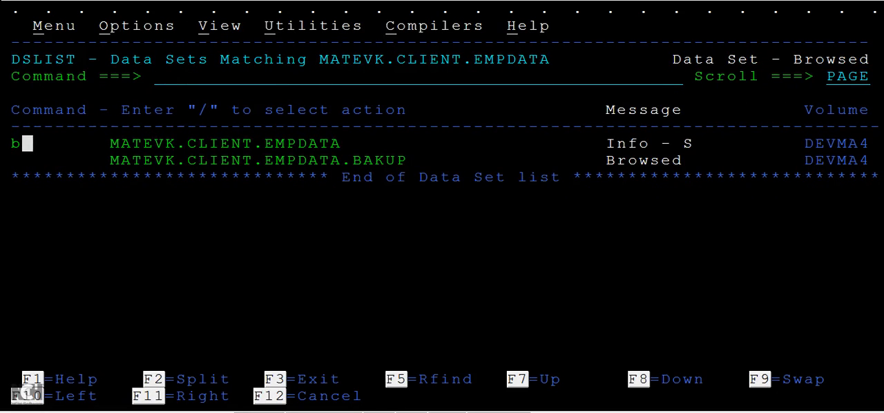
{"action": "key", "text": "Enter"}
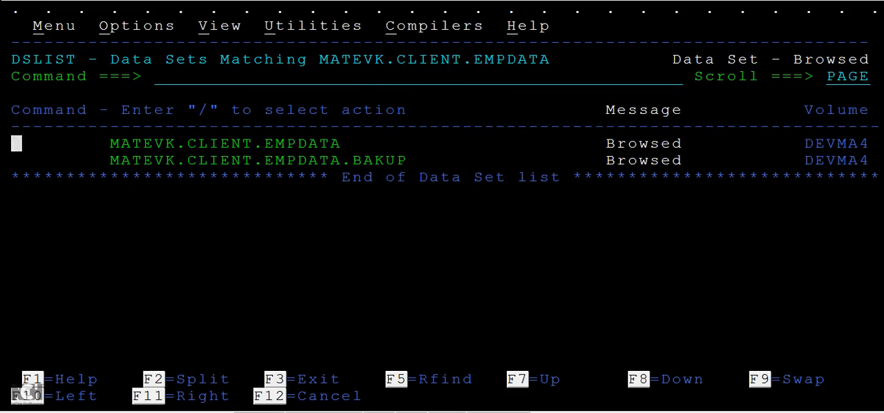